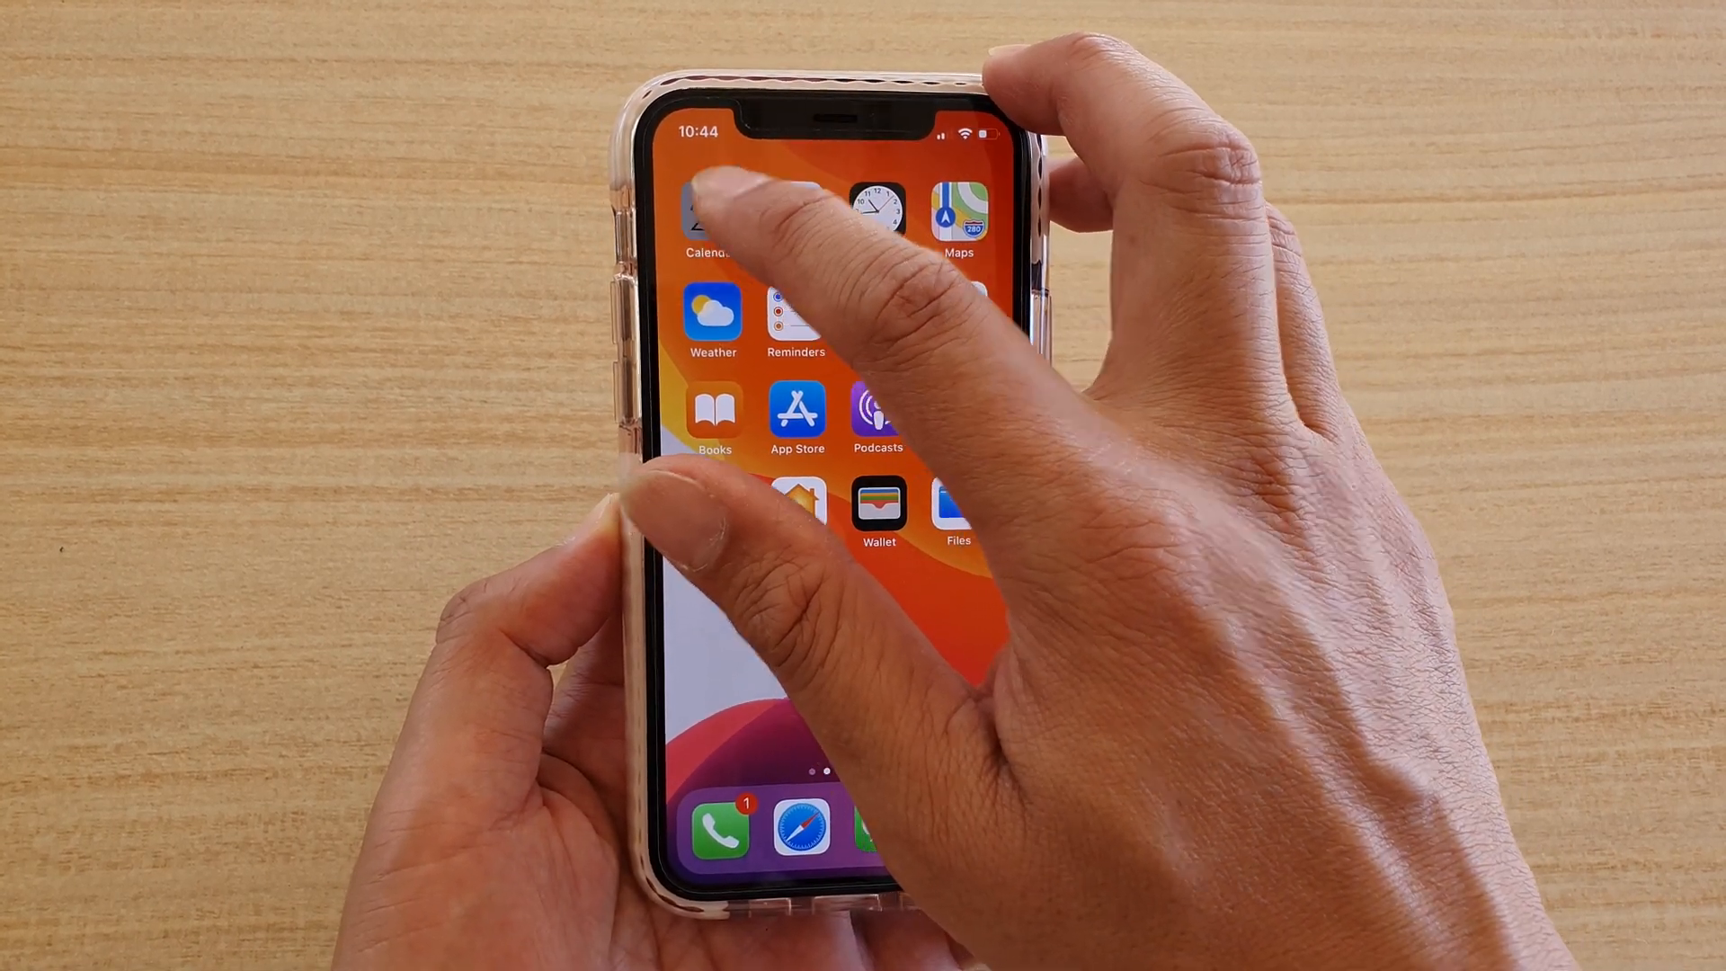
Open Calendar on Friday, January 24, 2020 and start a new 10–11 AM event.
click(710, 215)
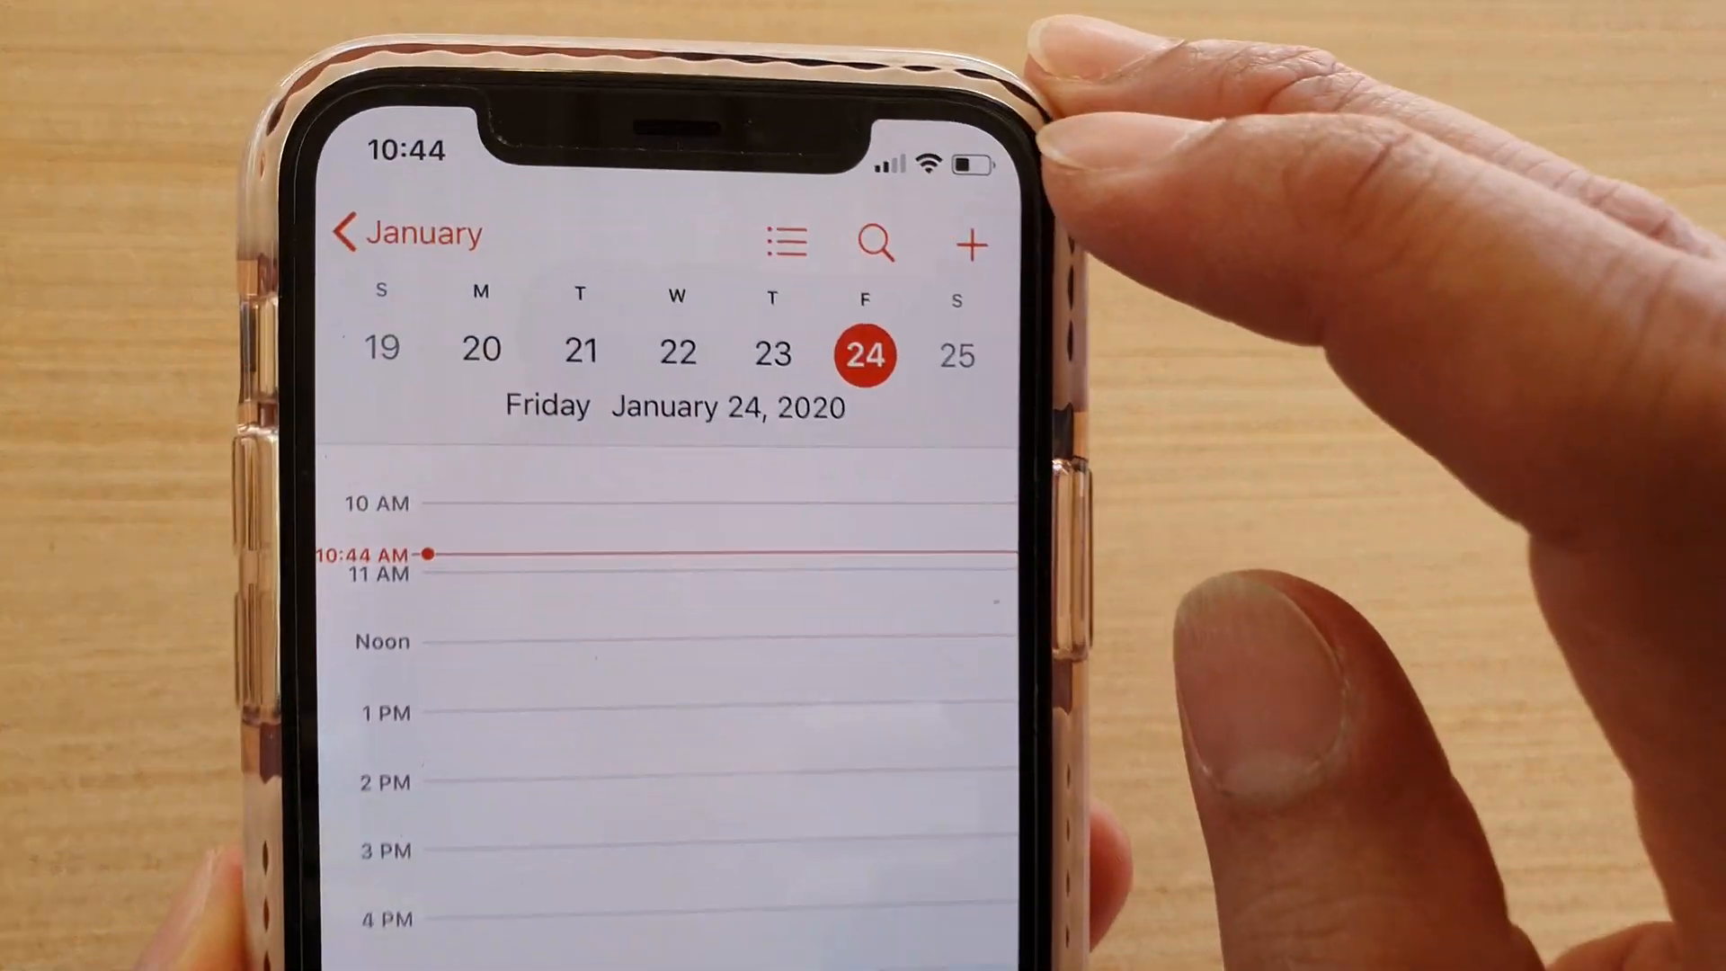
click(970, 242)
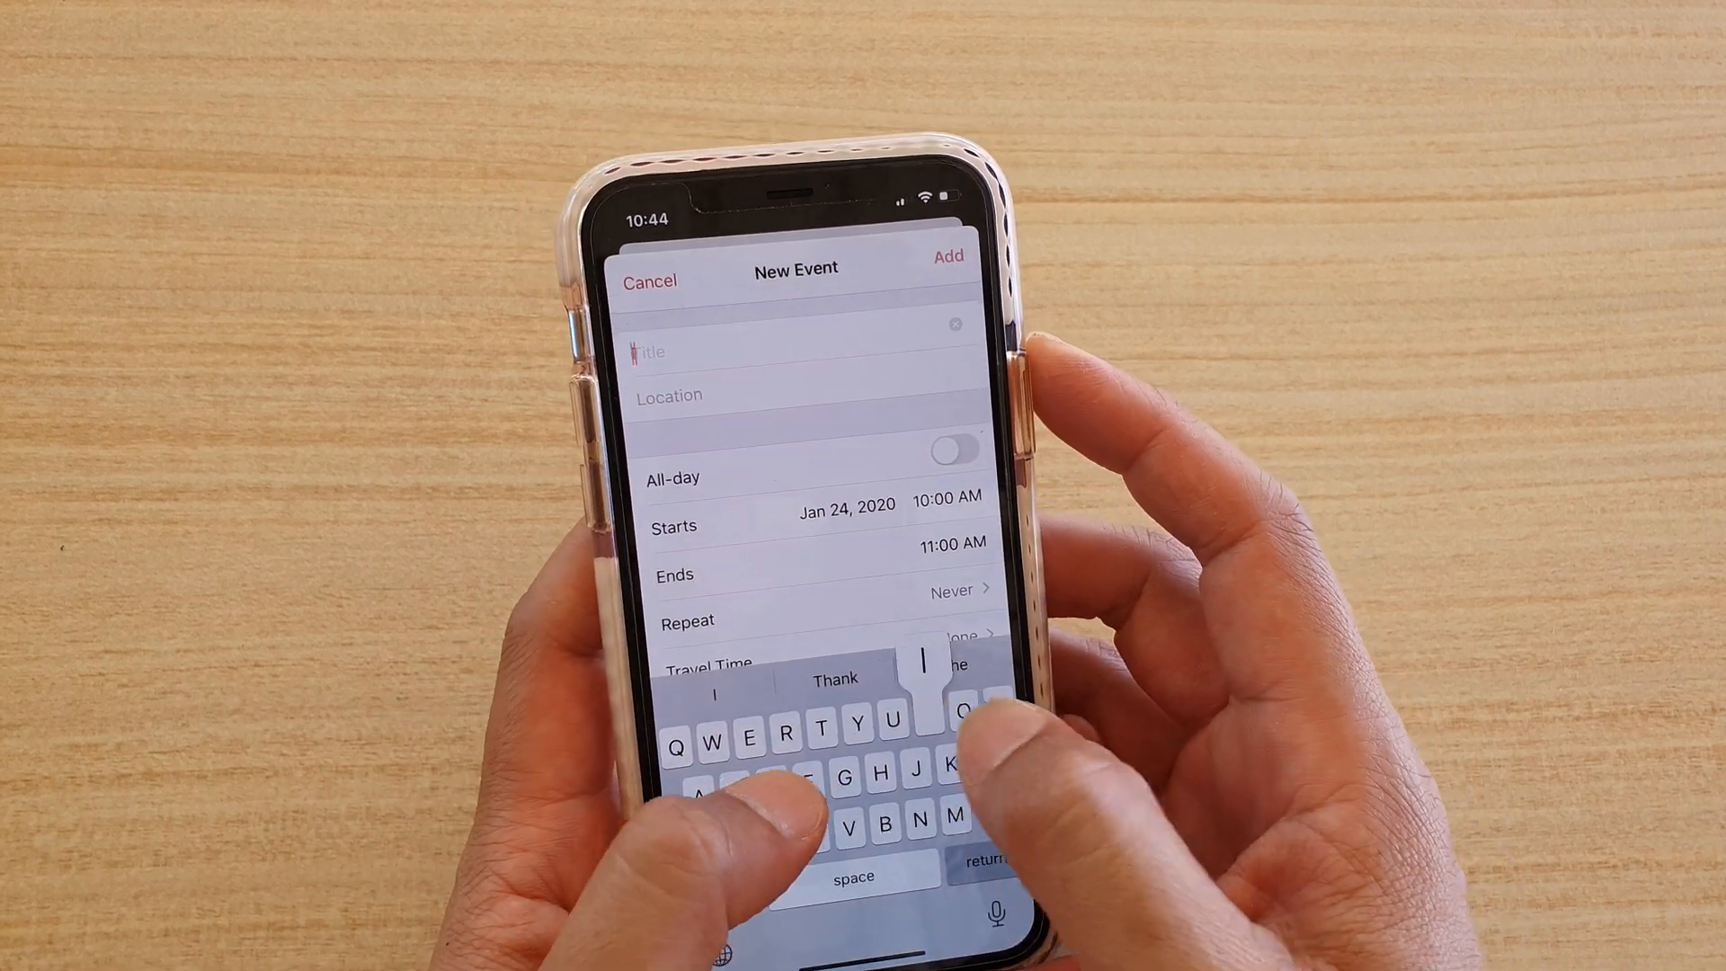
text(Iphone)
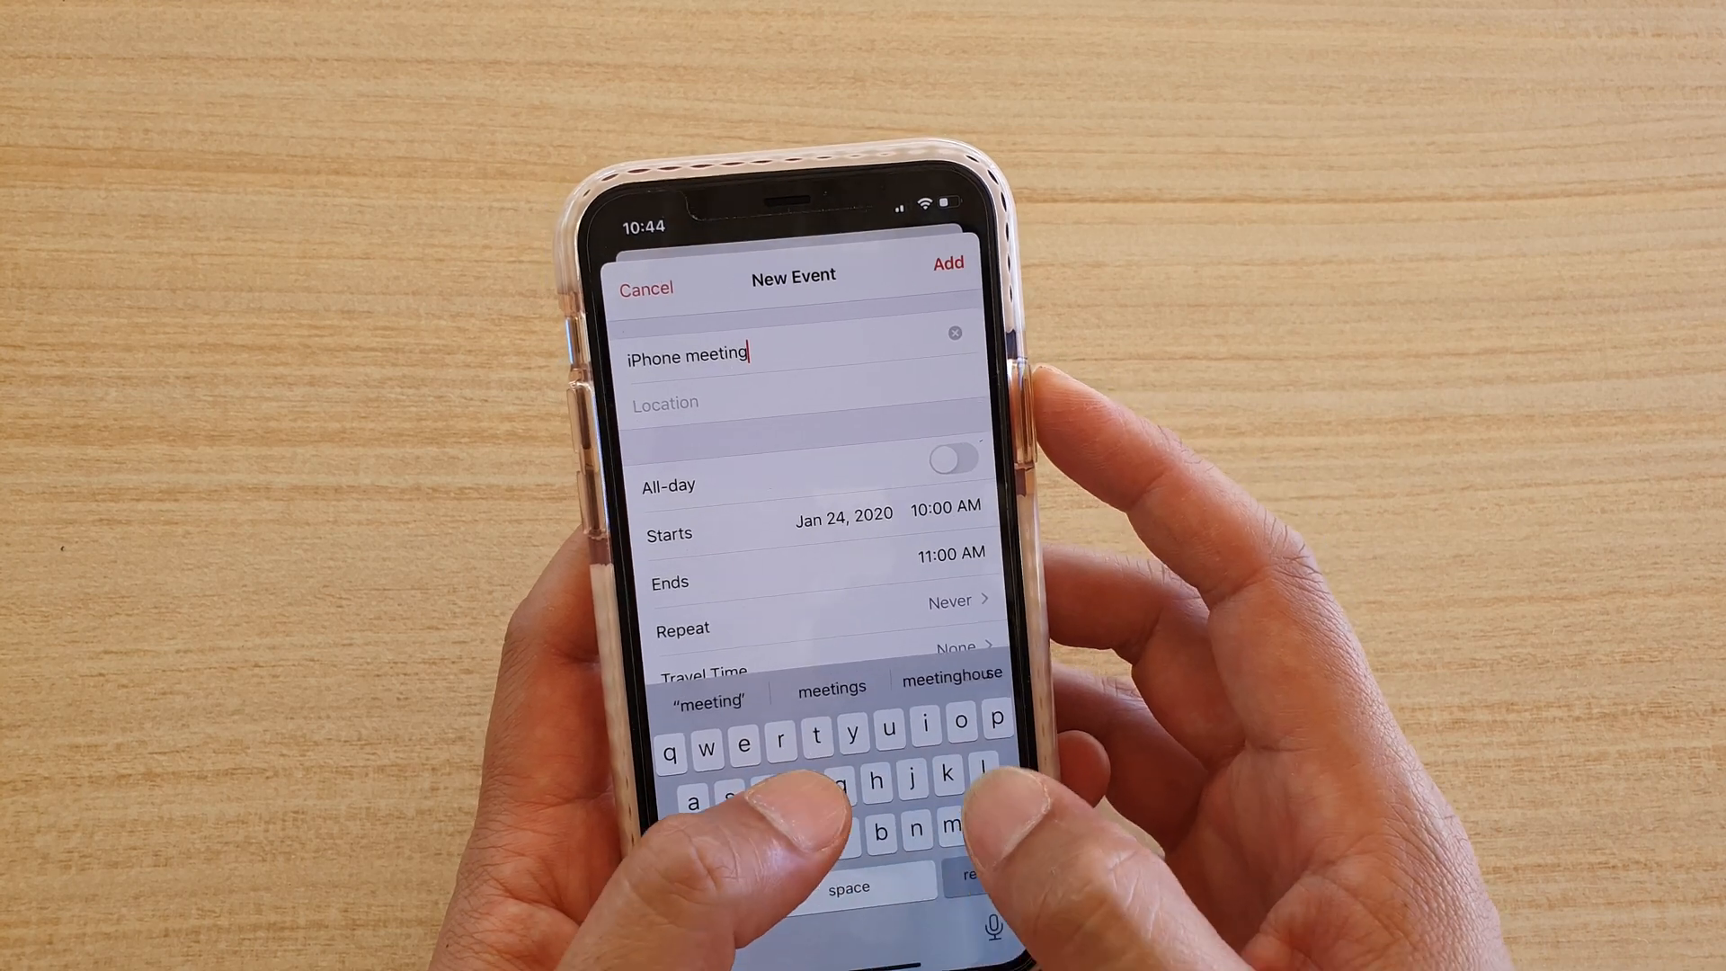
click(666, 403)
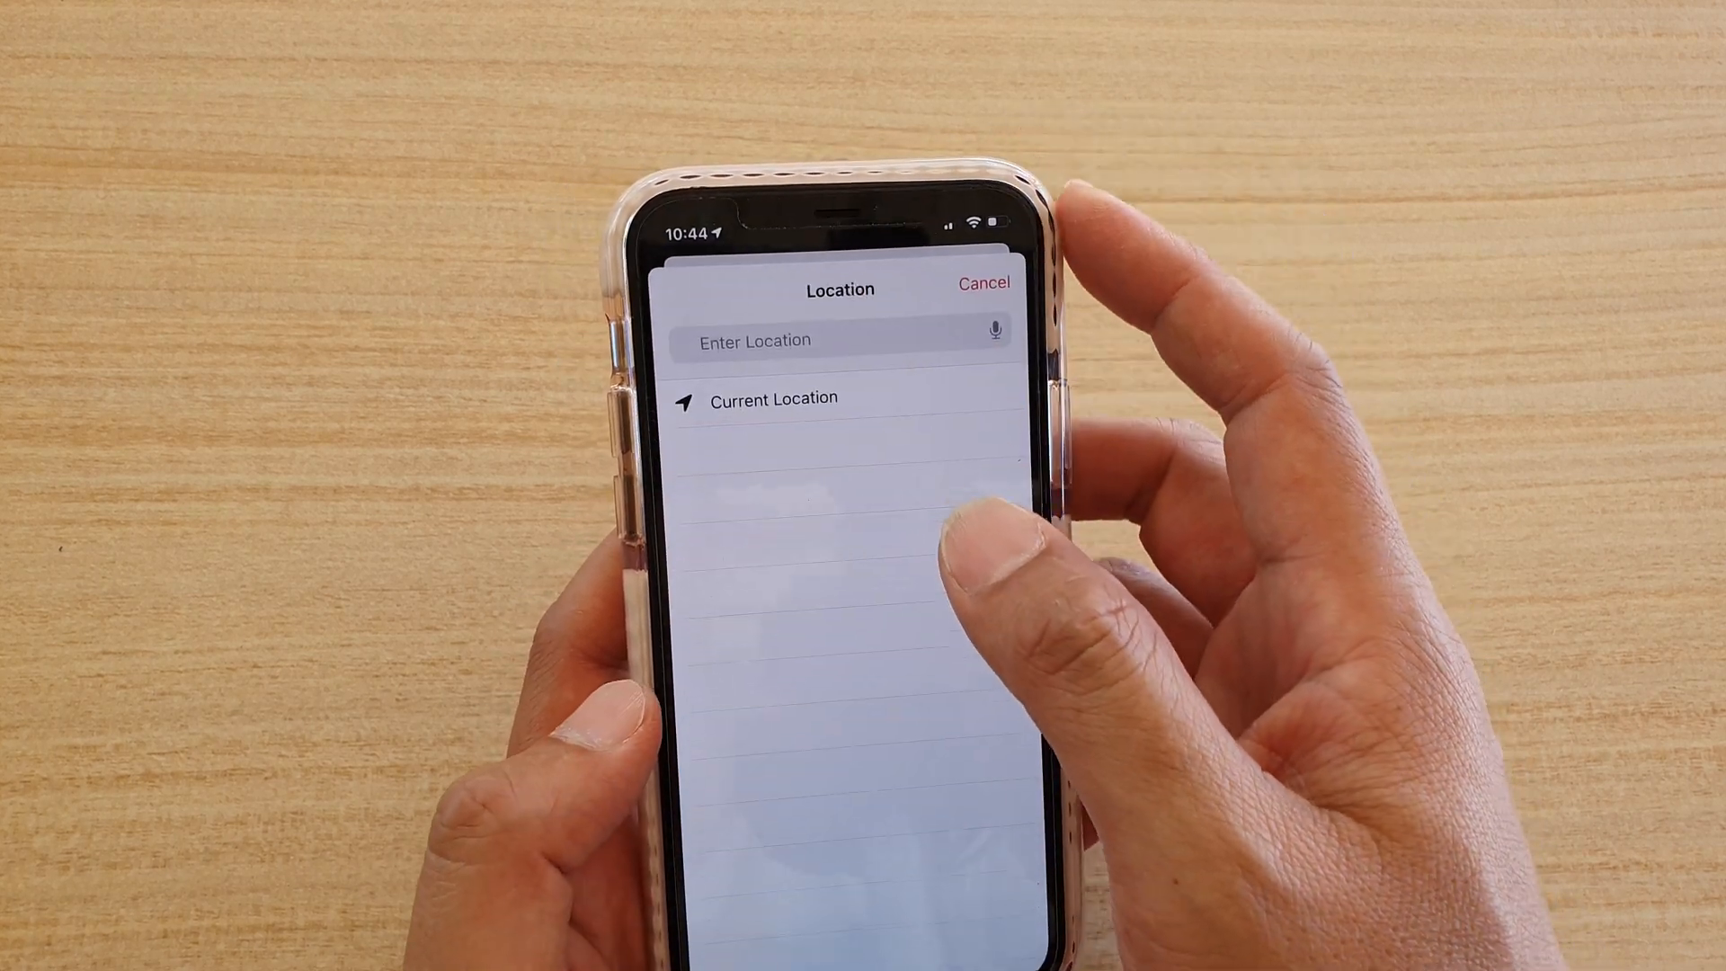
click(839, 342)
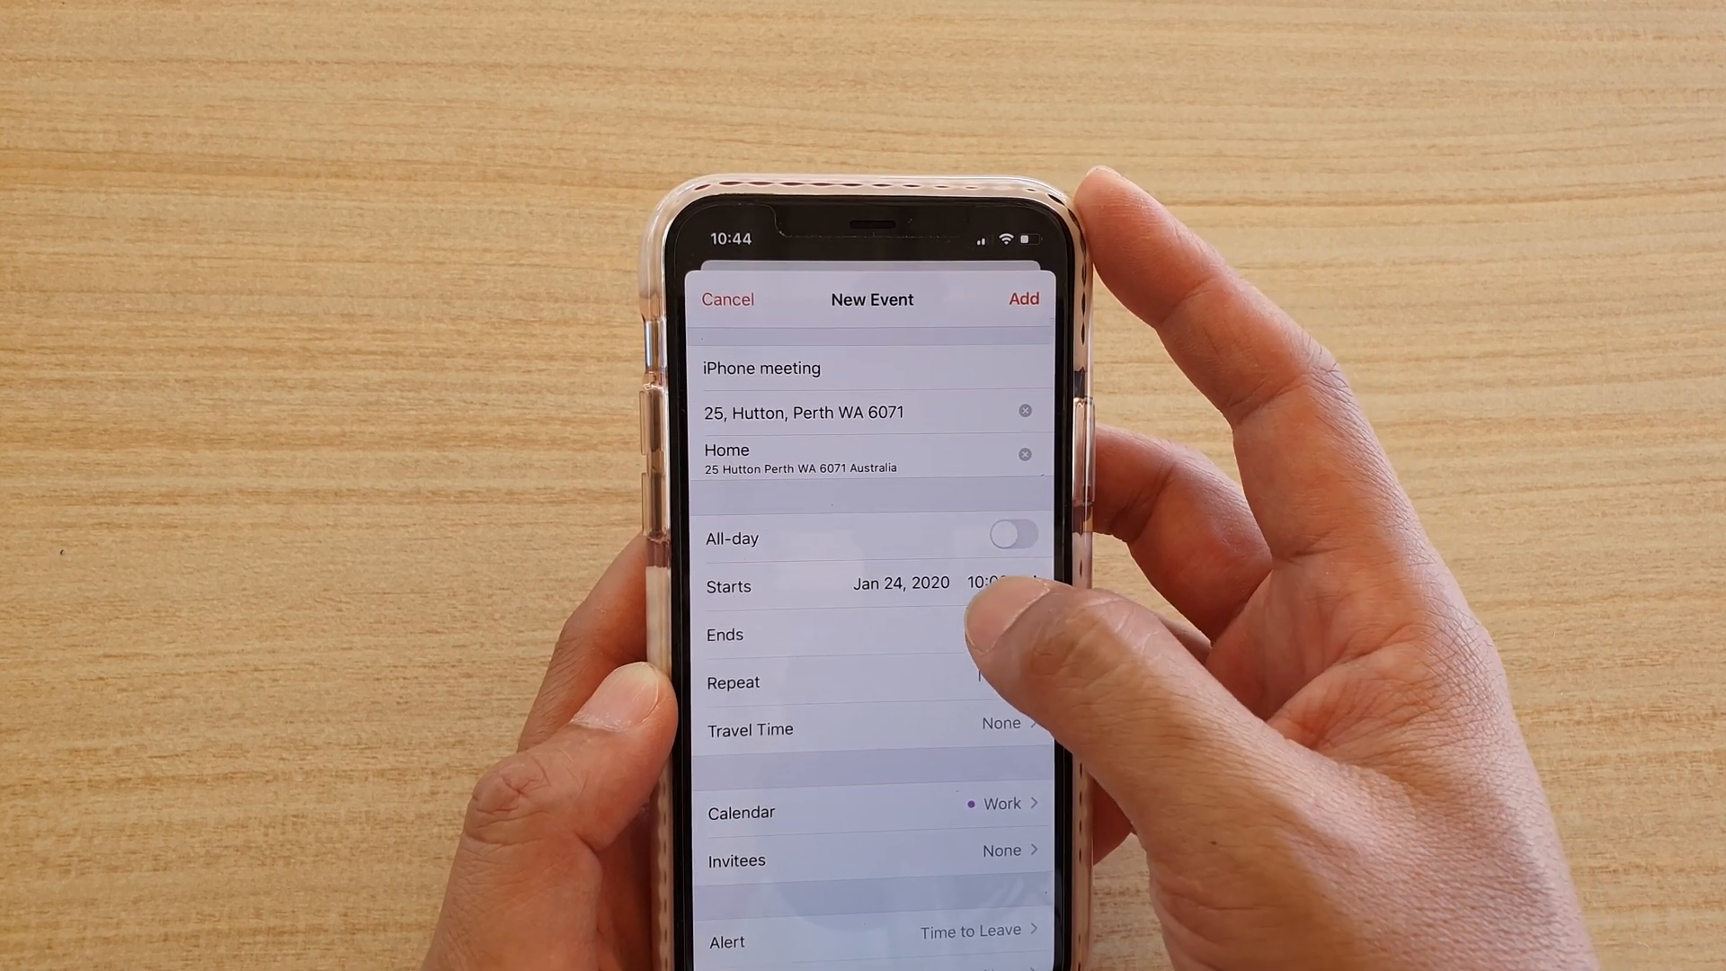
Confirm the Jan 24, 10–11 AM start, then enable 30 minutes of travel time.
click(901, 585)
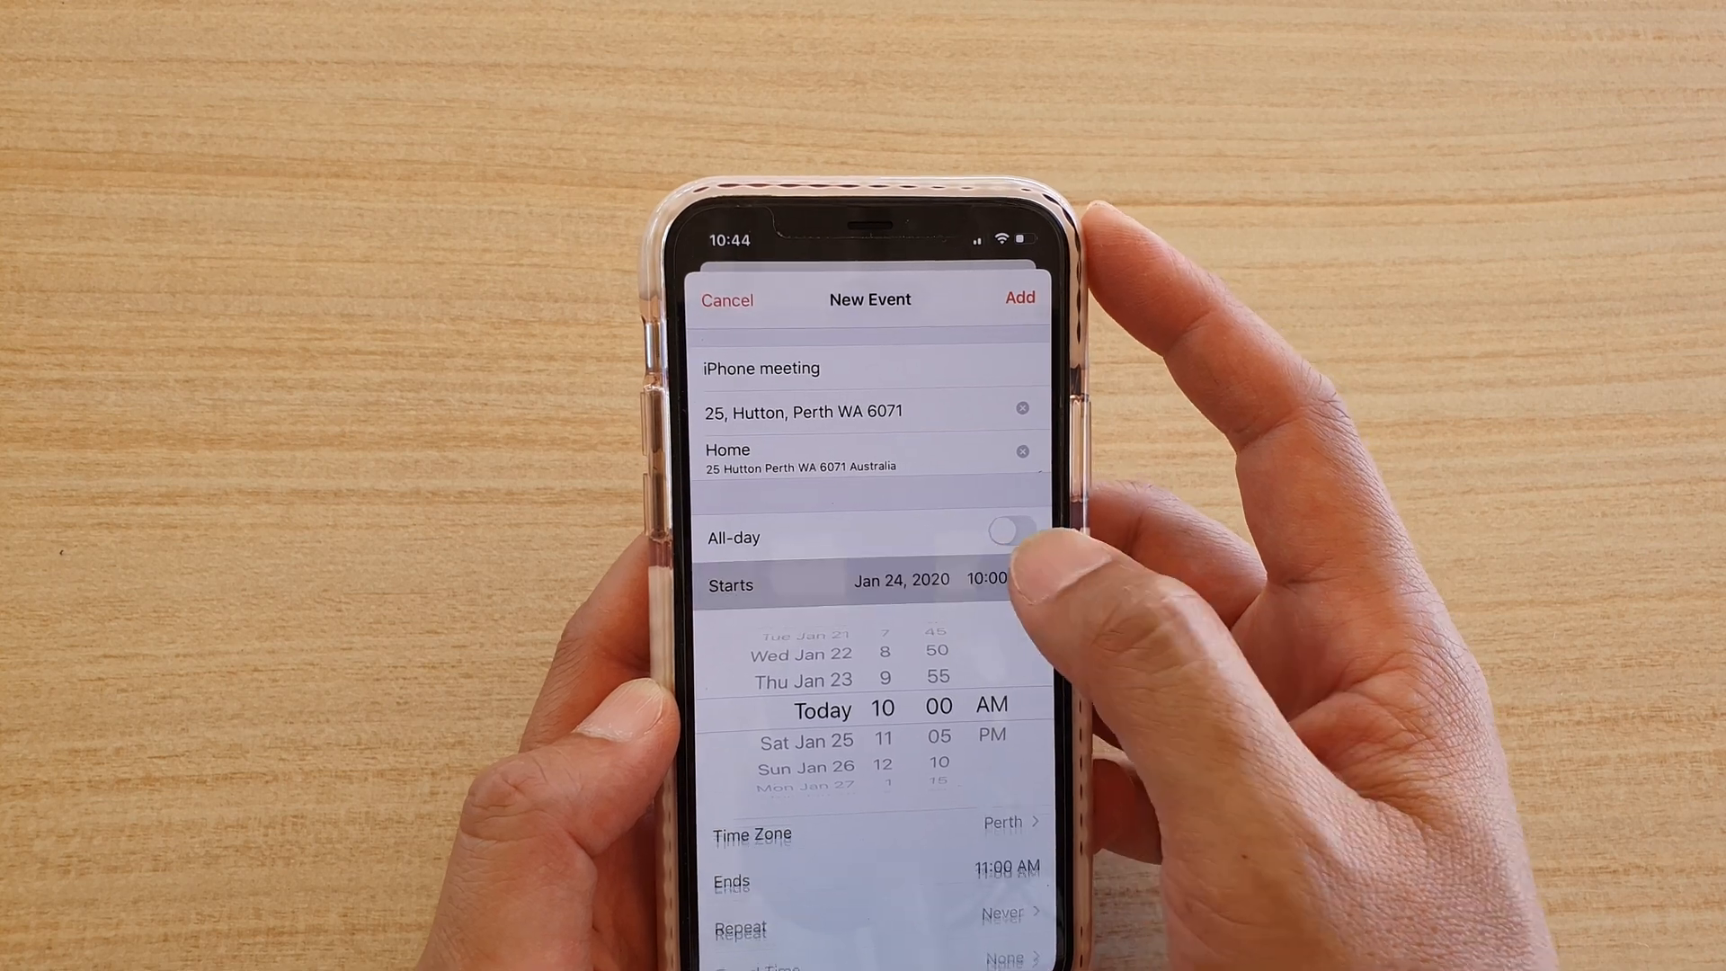
click(726, 584)
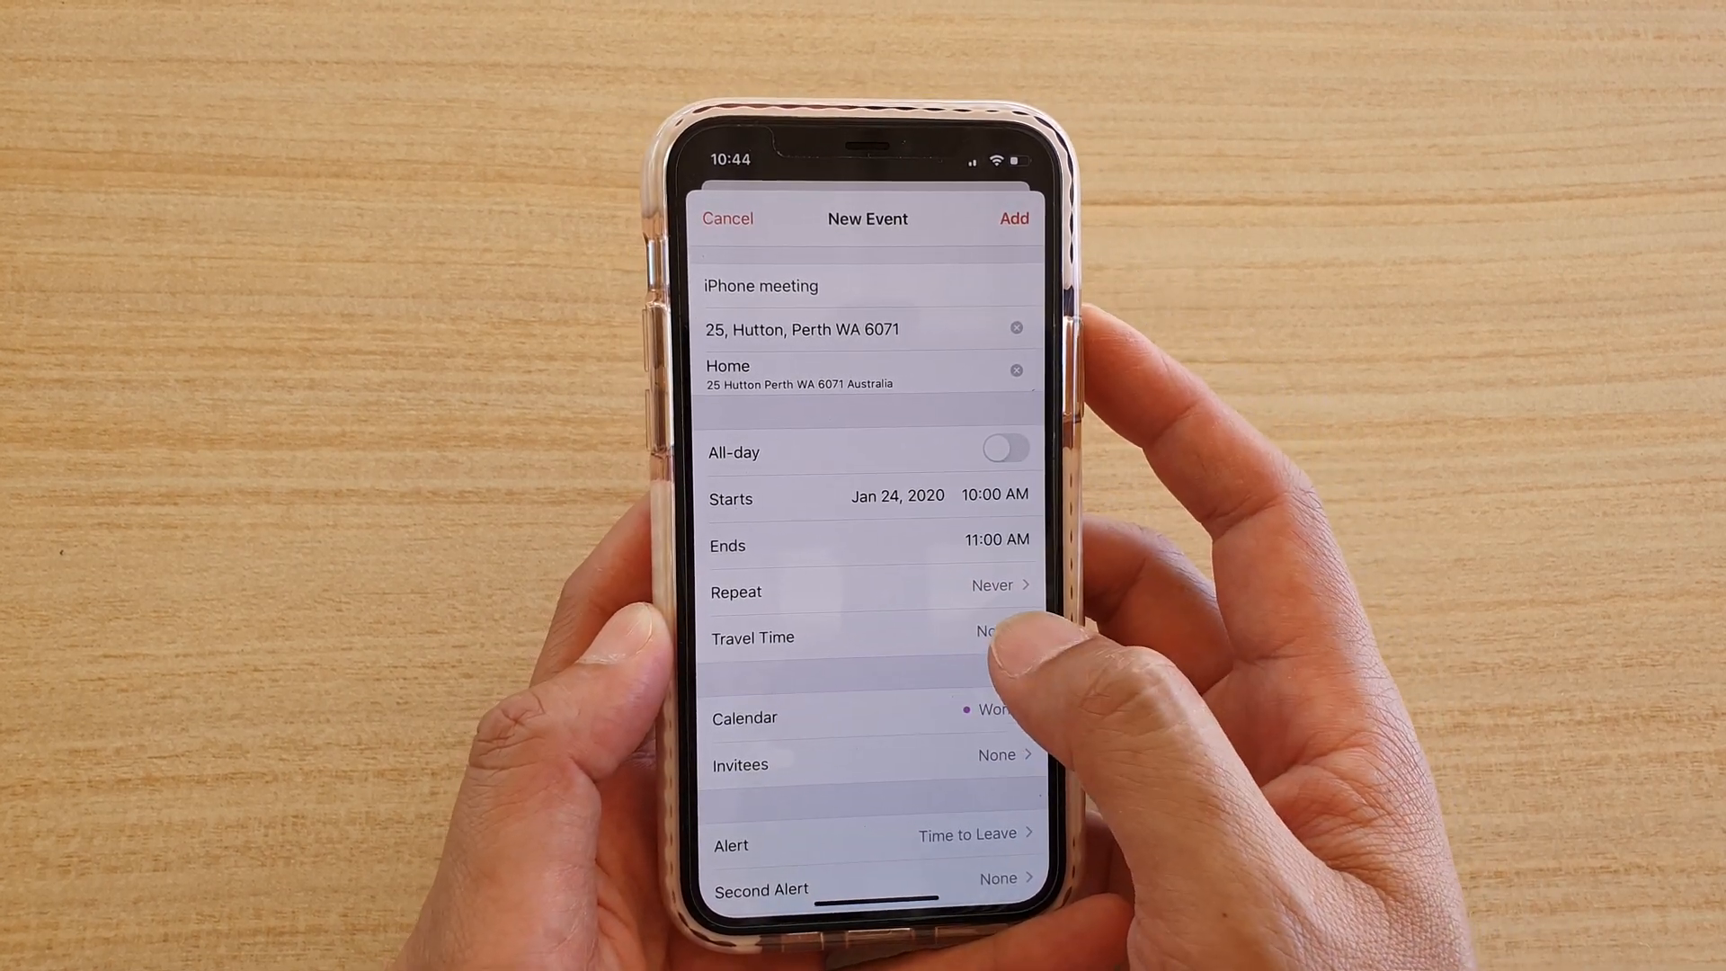
click(870, 637)
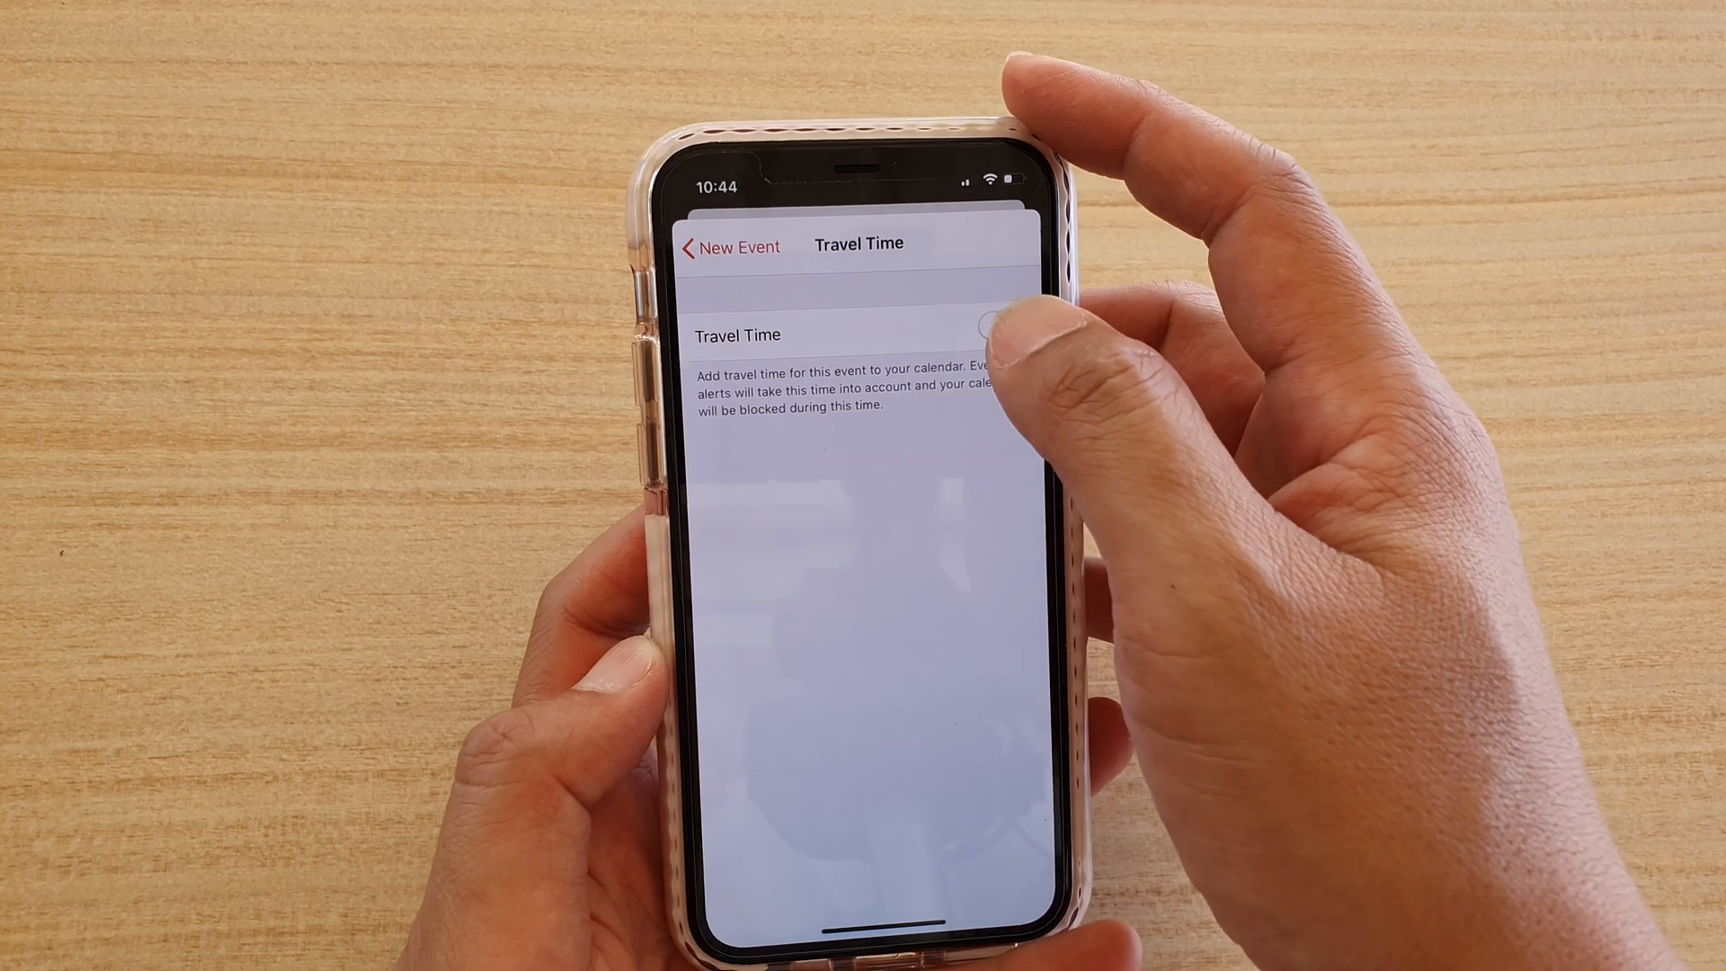
click(987, 330)
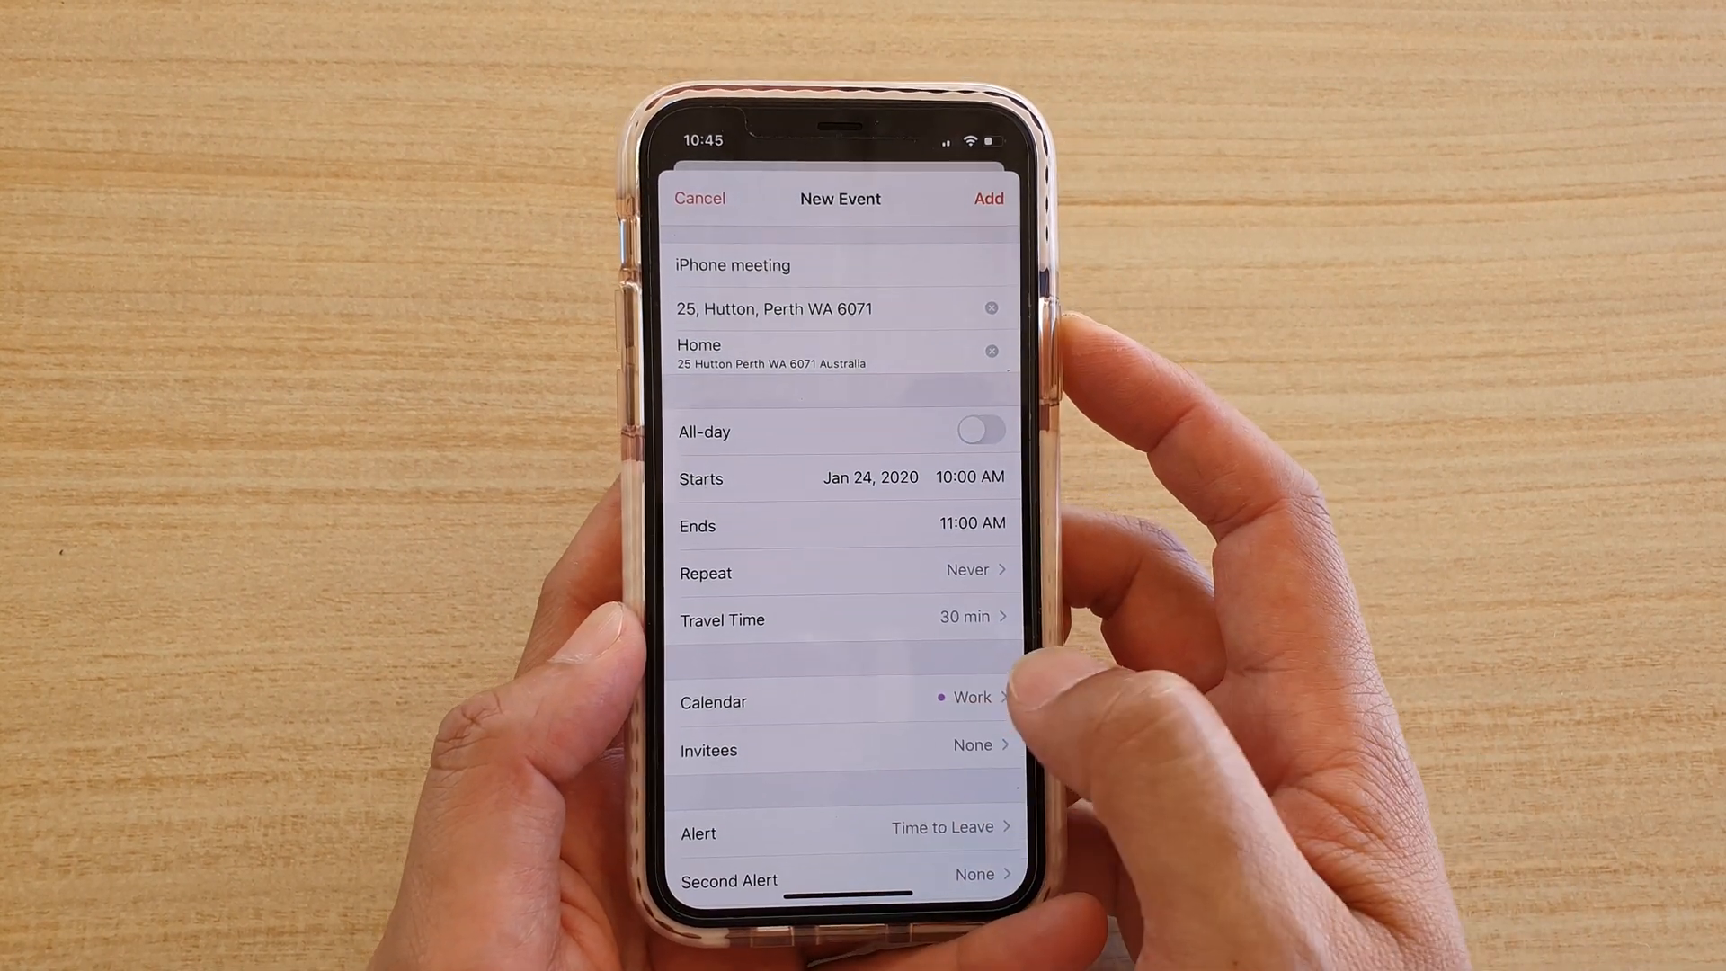
click(843, 701)
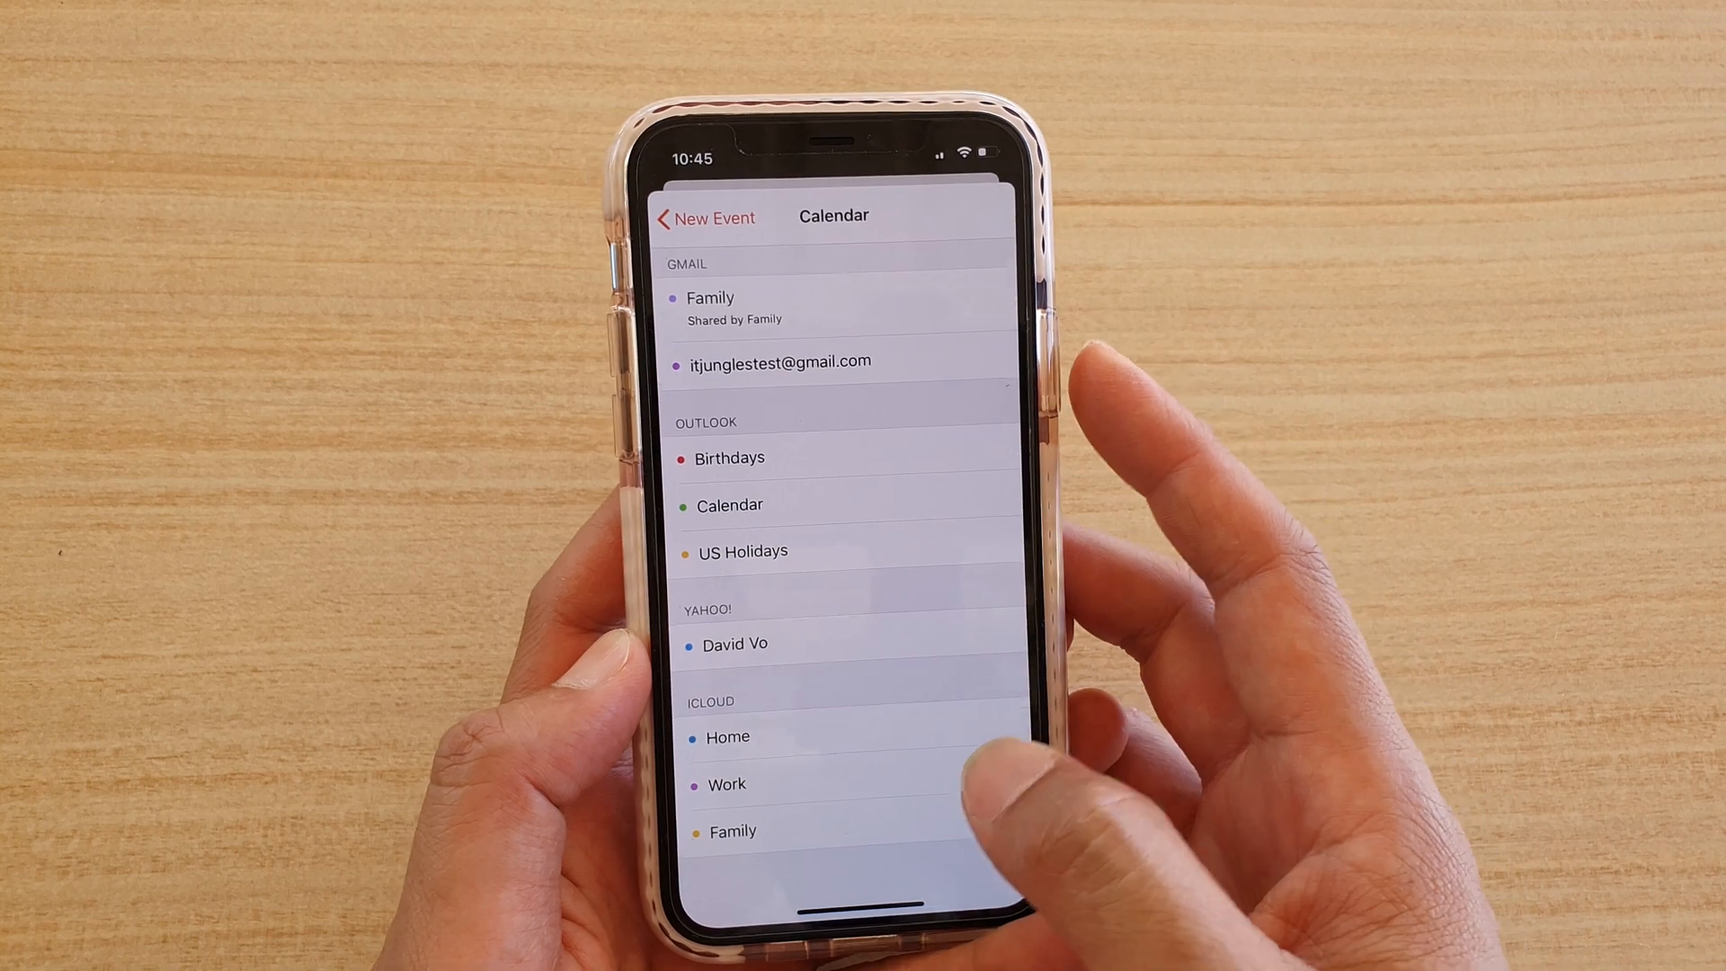
click(719, 775)
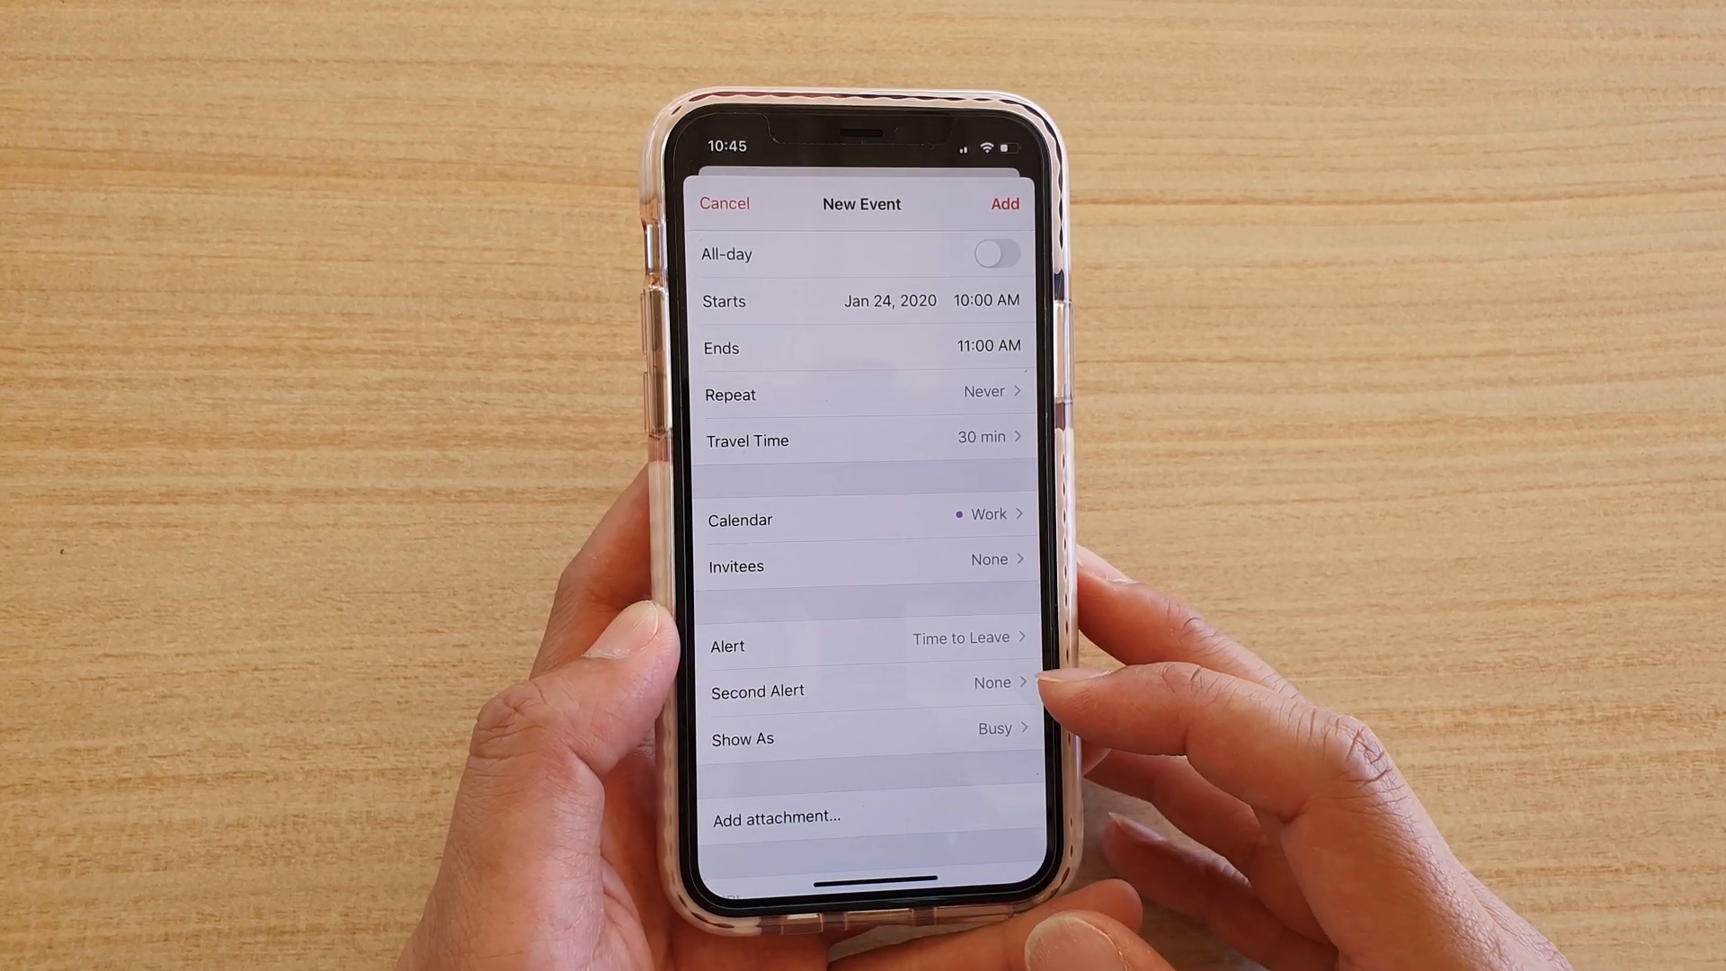
Add 'Test note' as the meeting's notes and save the event.
scroll(down, 3)
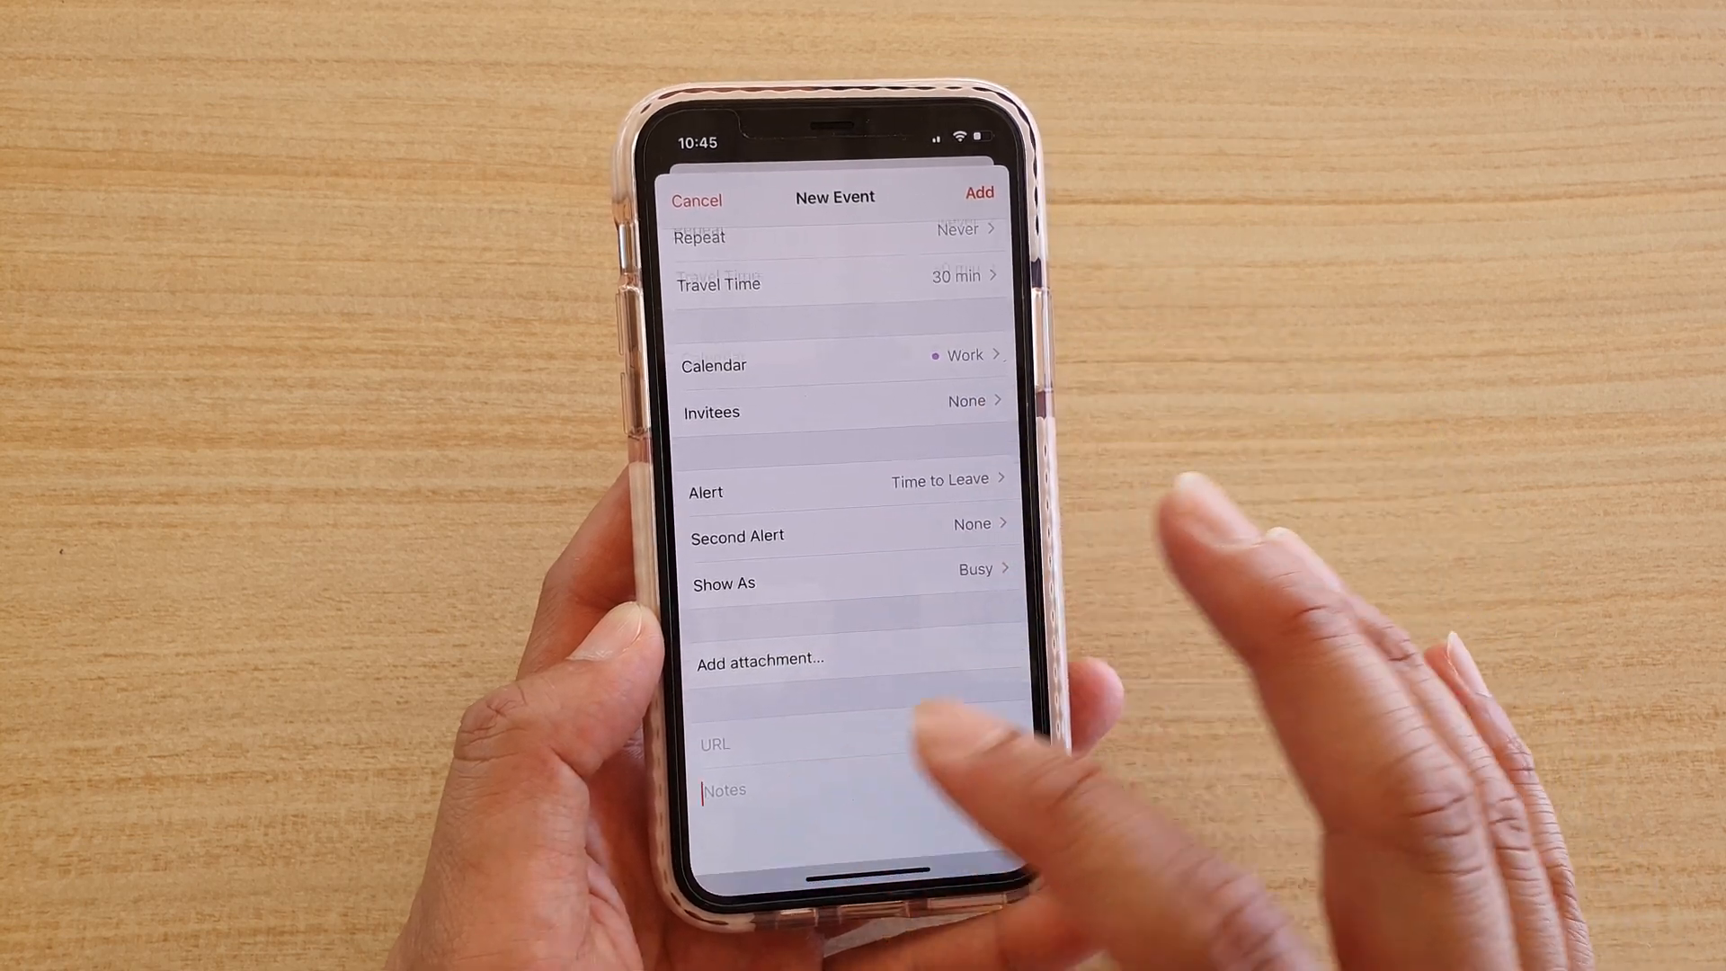
text(Test)
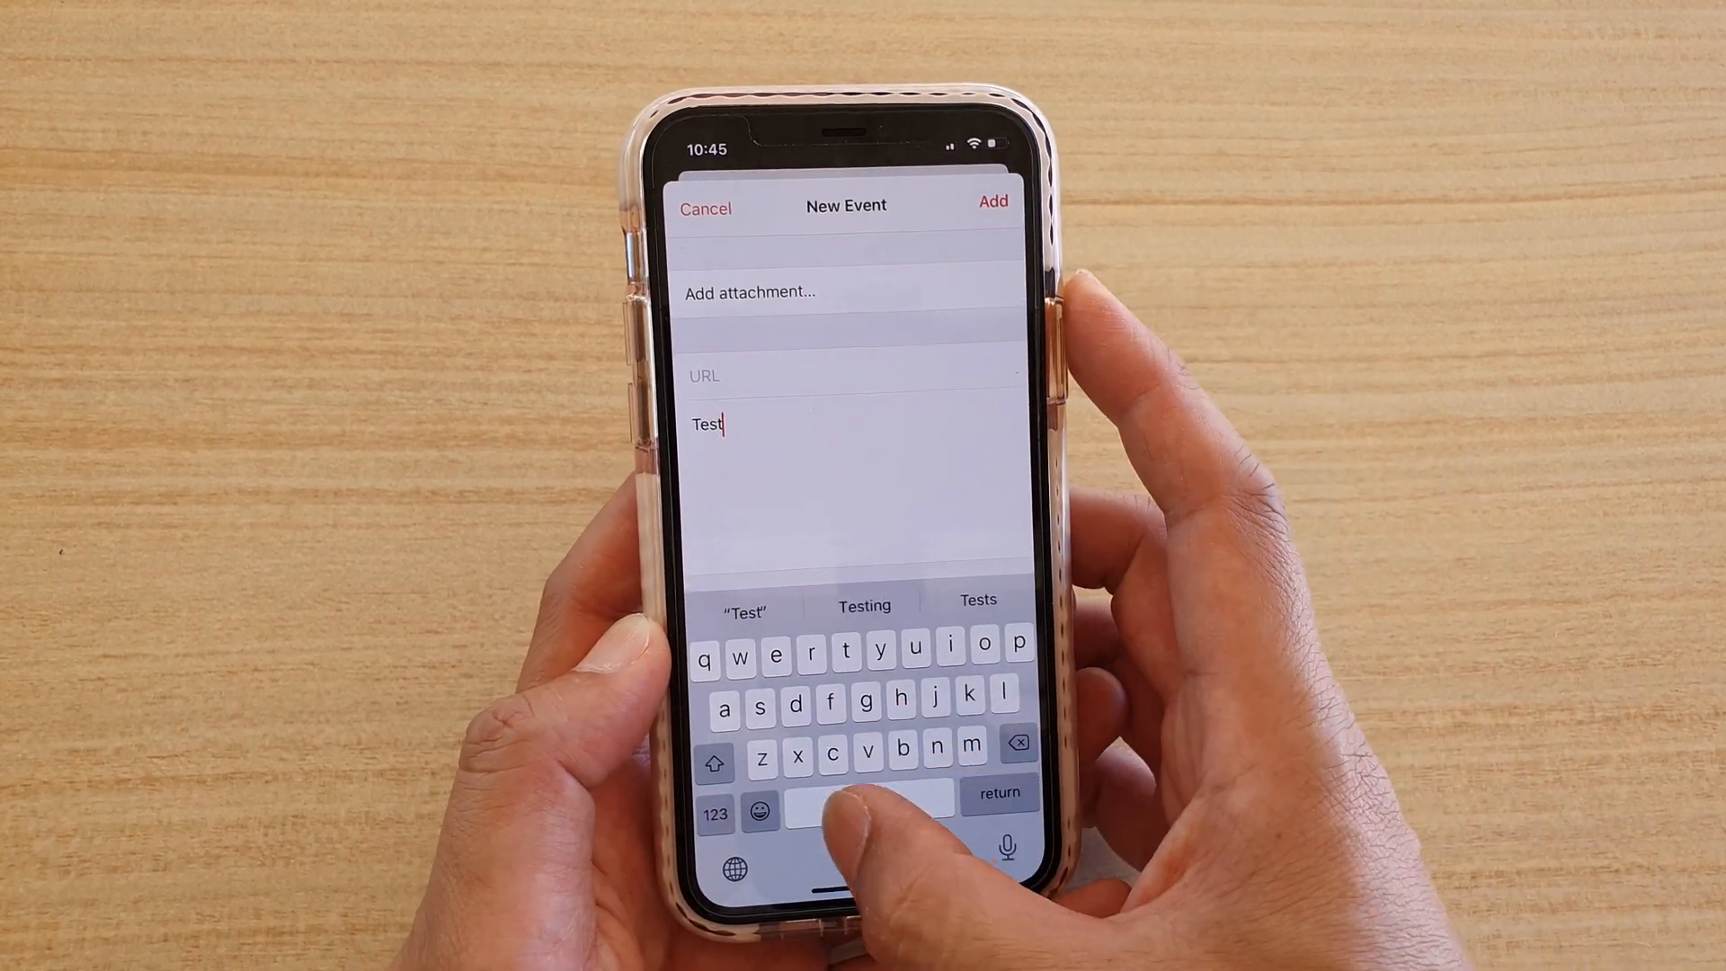
text(note)
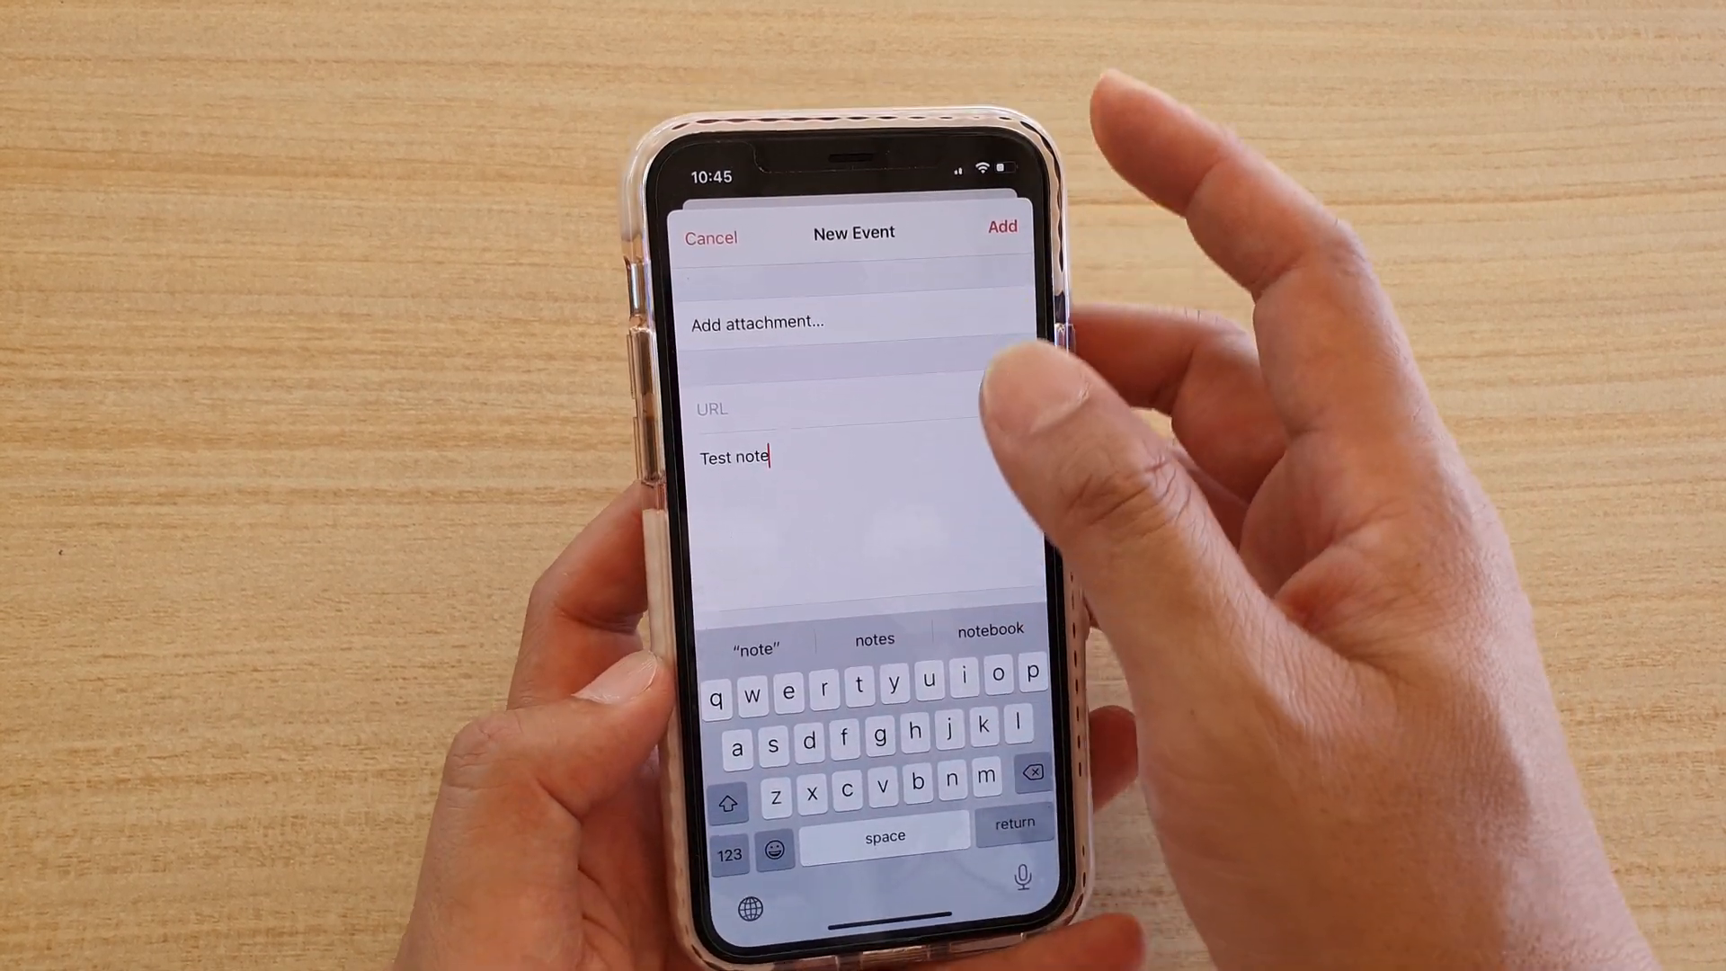
click(1000, 226)
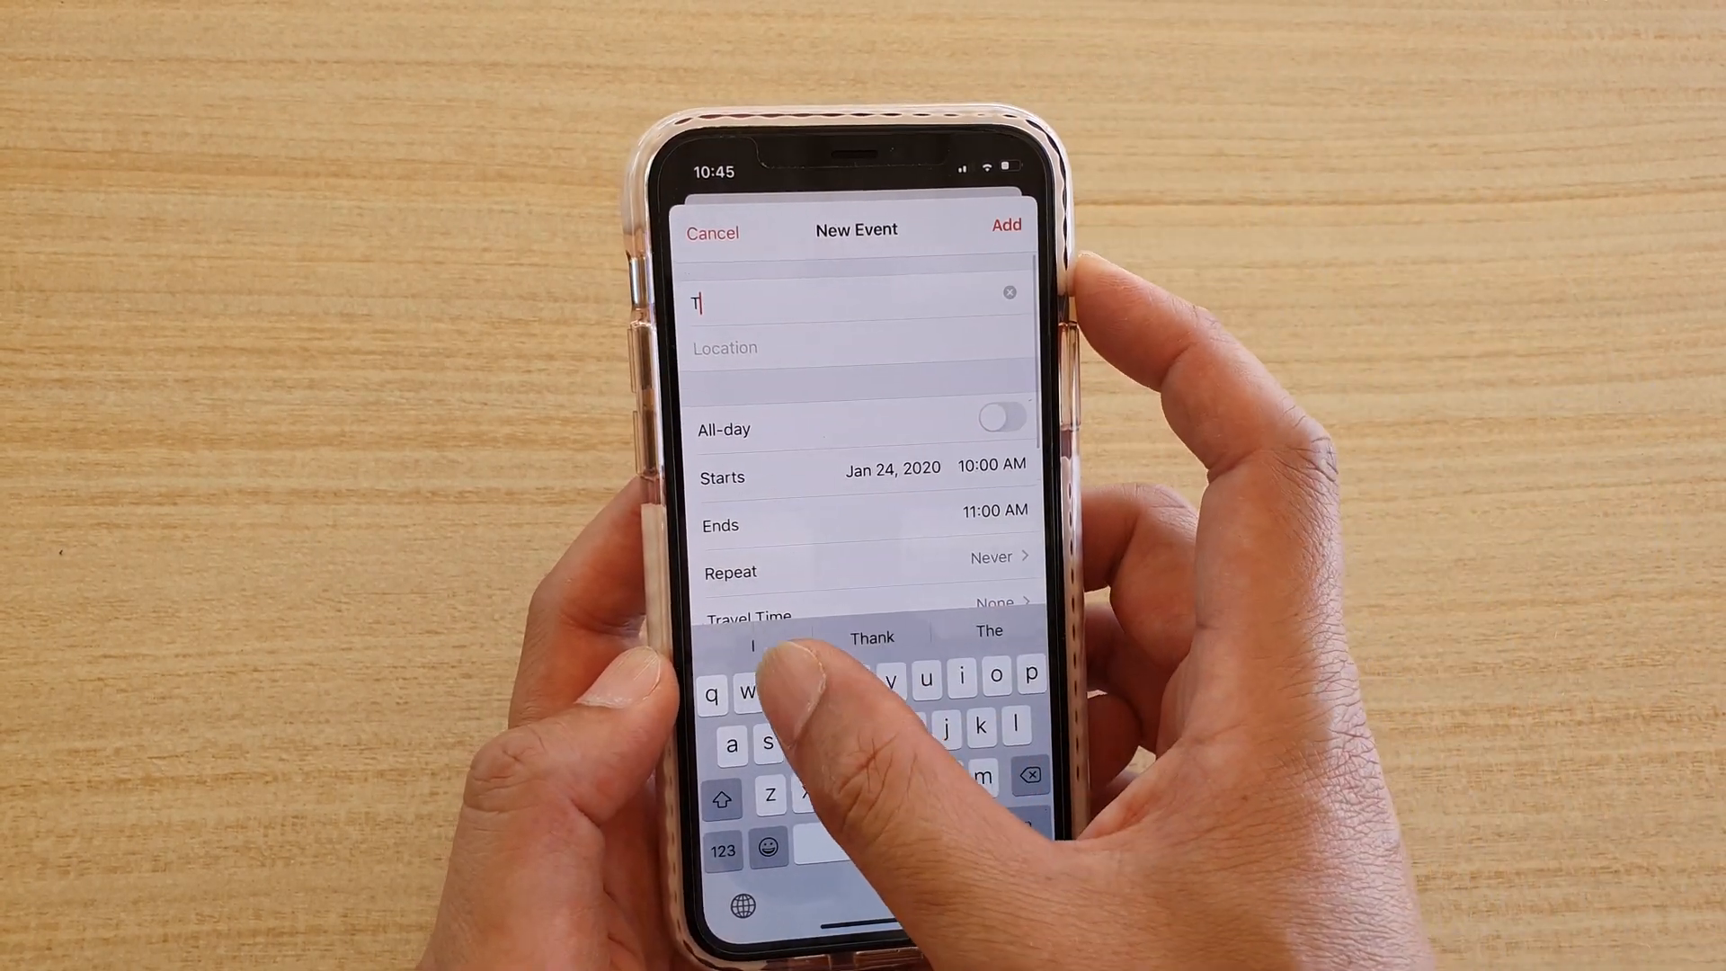
Create an all-day event titled 'Test' on January 24, 2020.
text(Test)
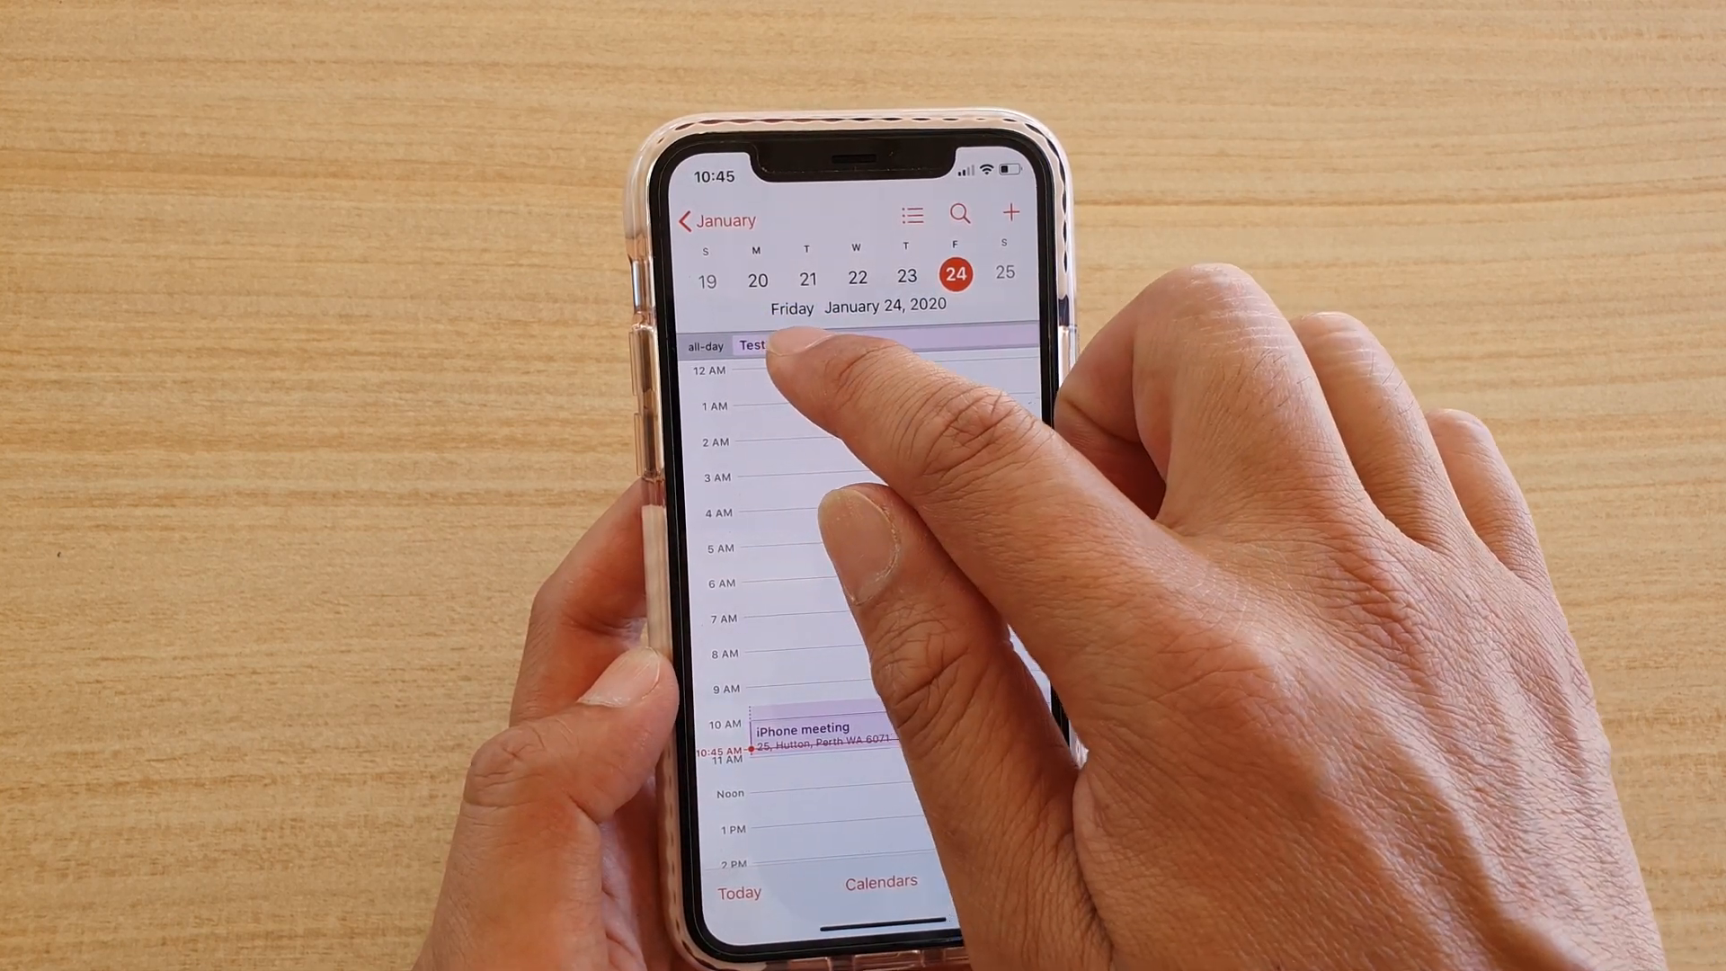
scroll(down, 3)
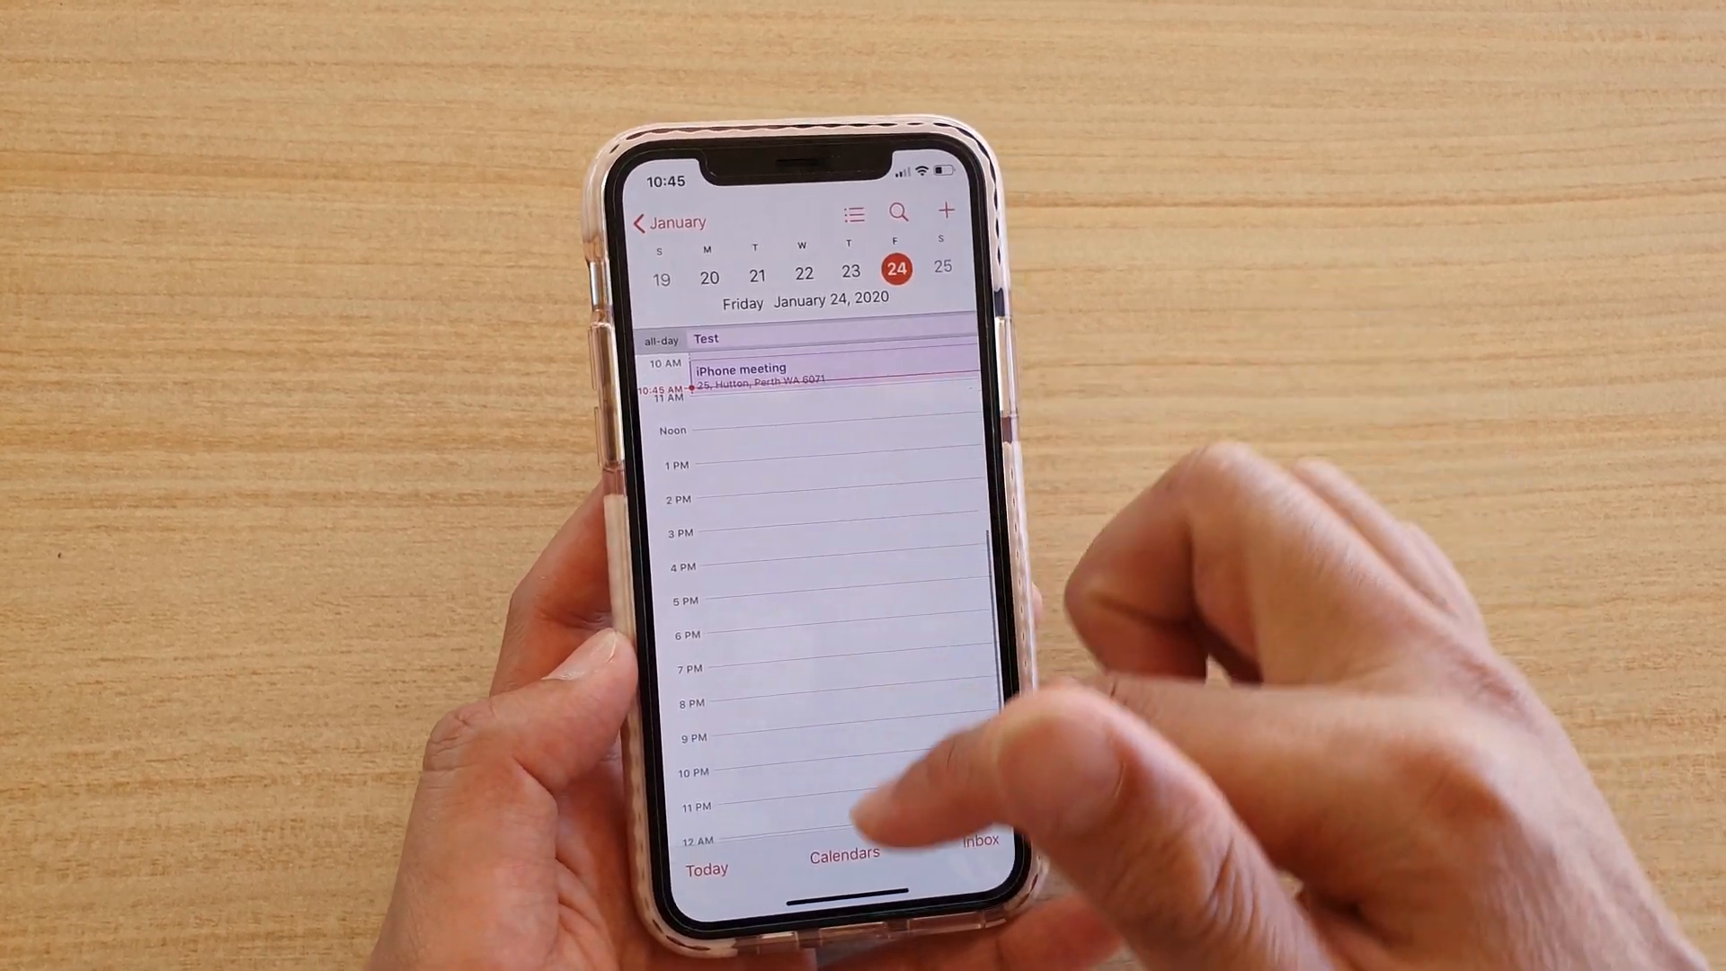
scroll(down, 3)
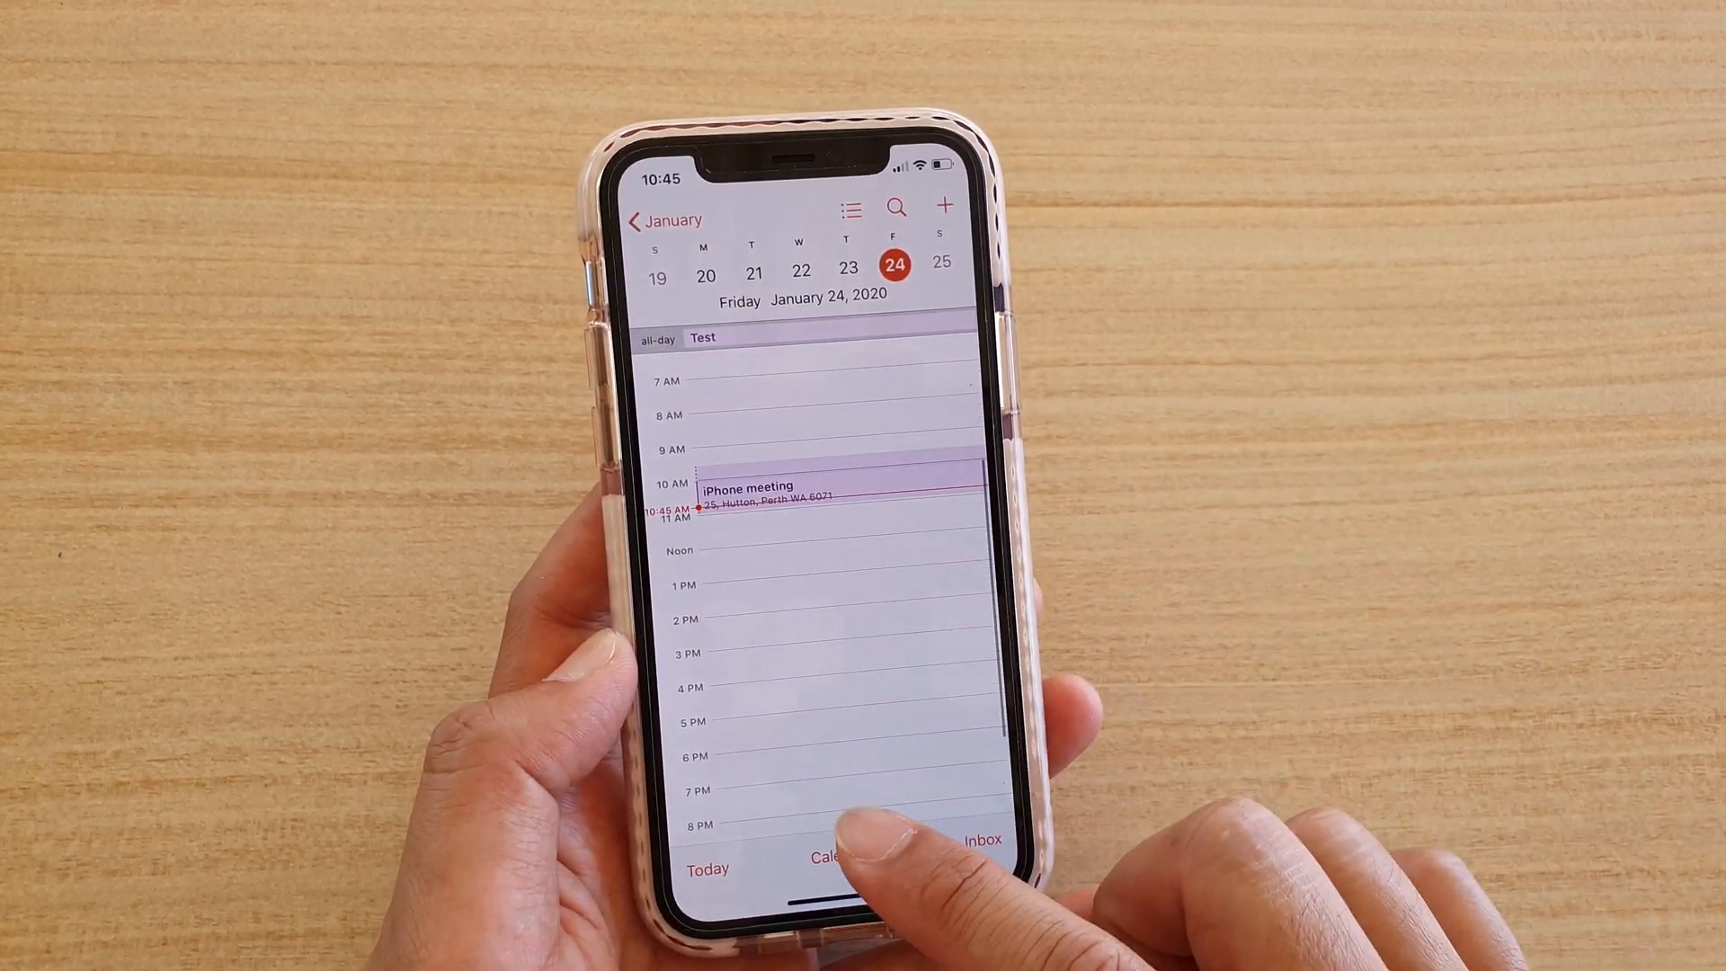
click(840, 857)
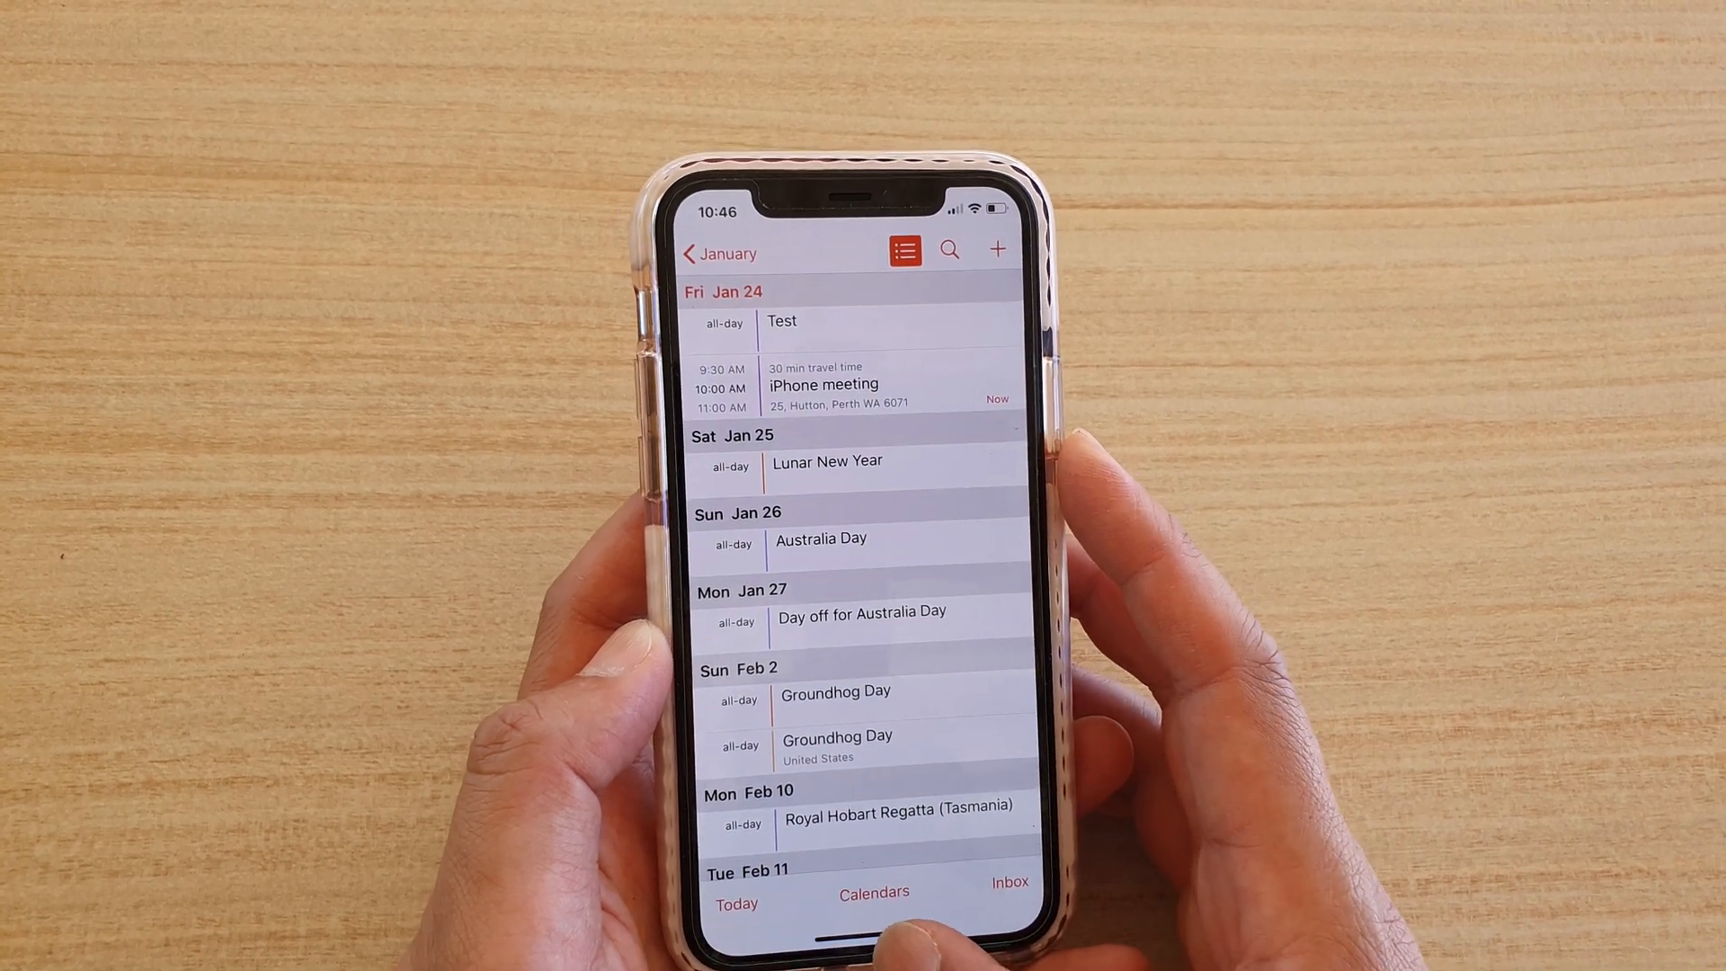
click(905, 249)
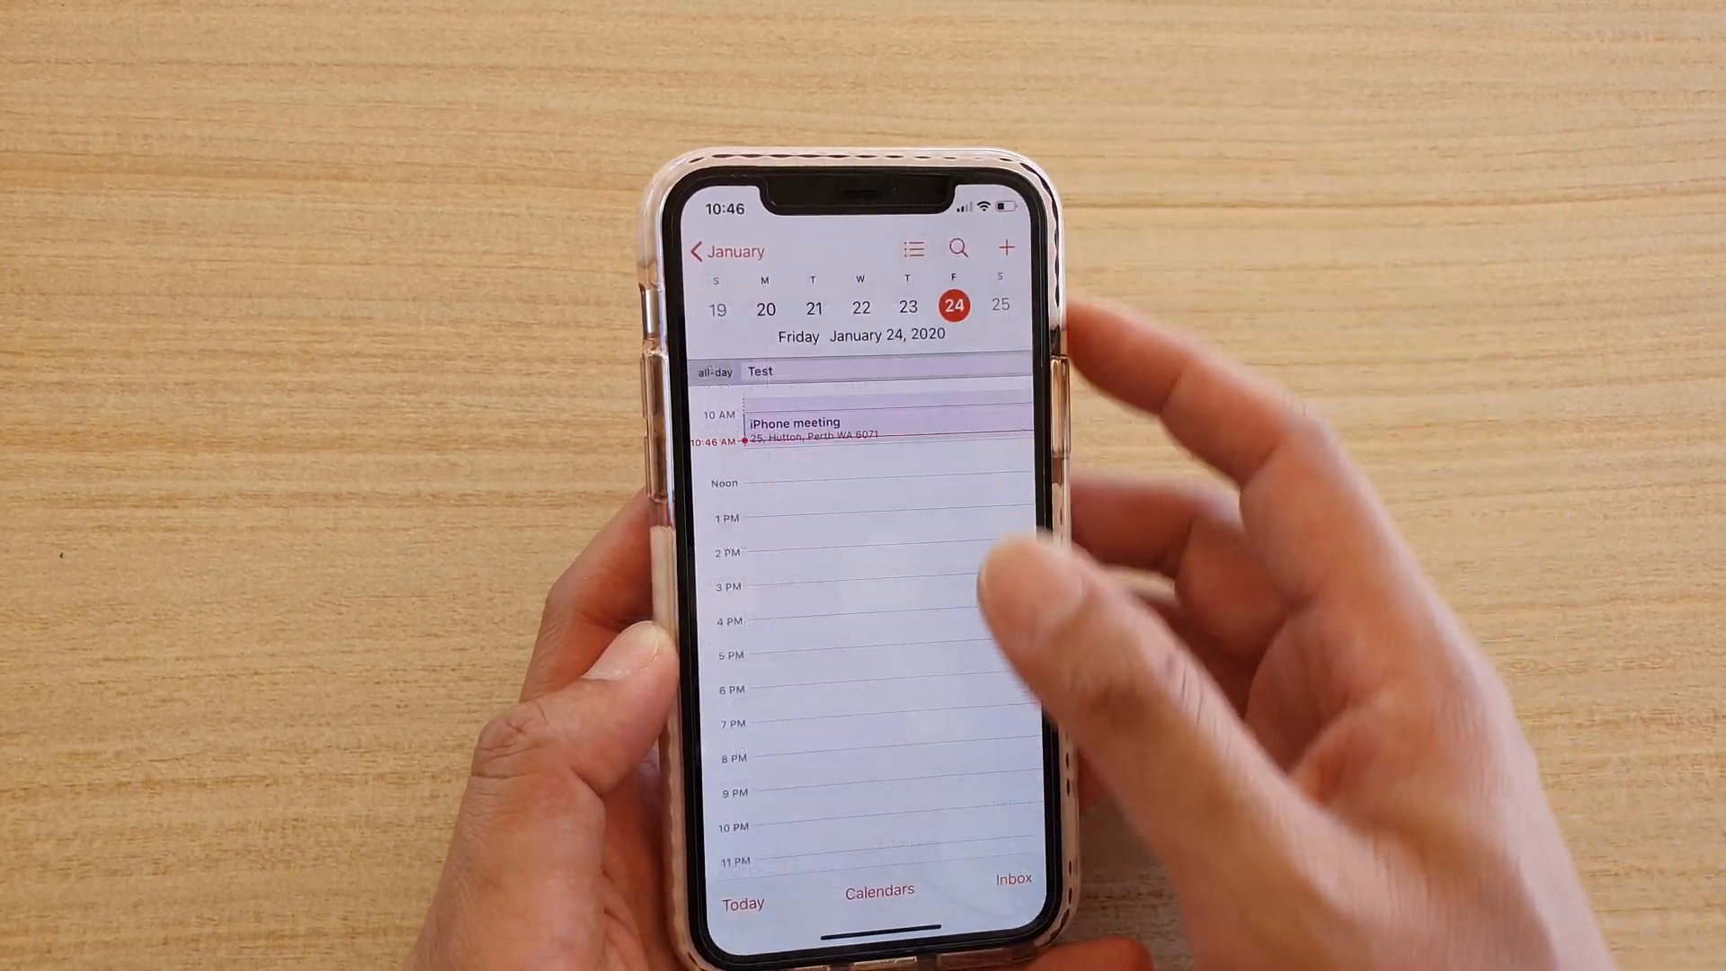